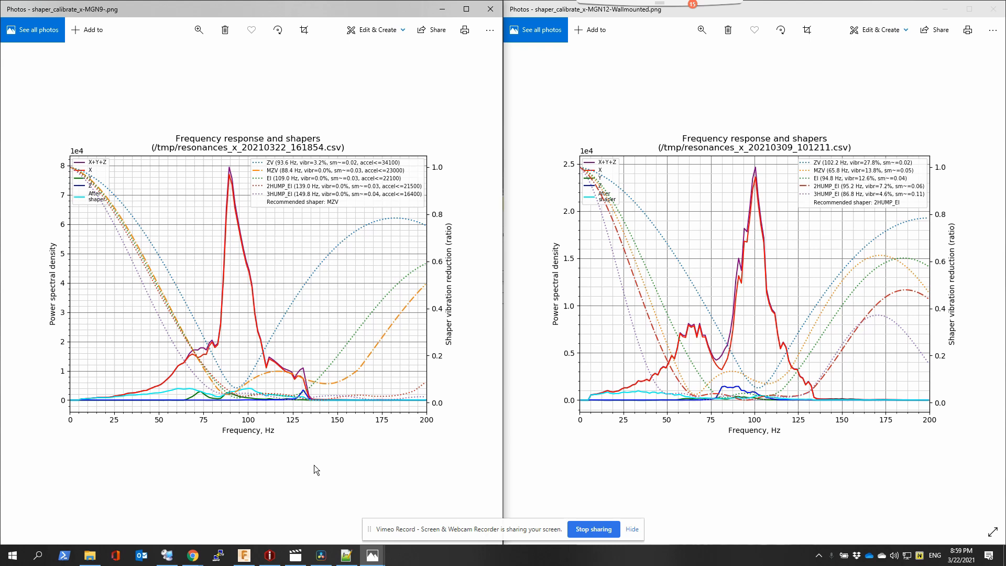
pyautogui.moveTo(222, 112)
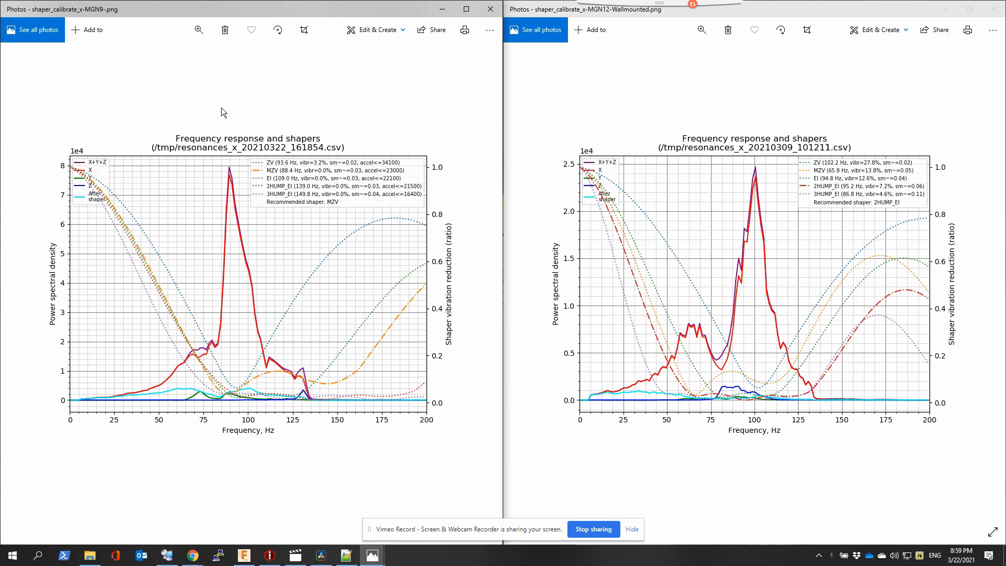
pyautogui.moveTo(704, 86)
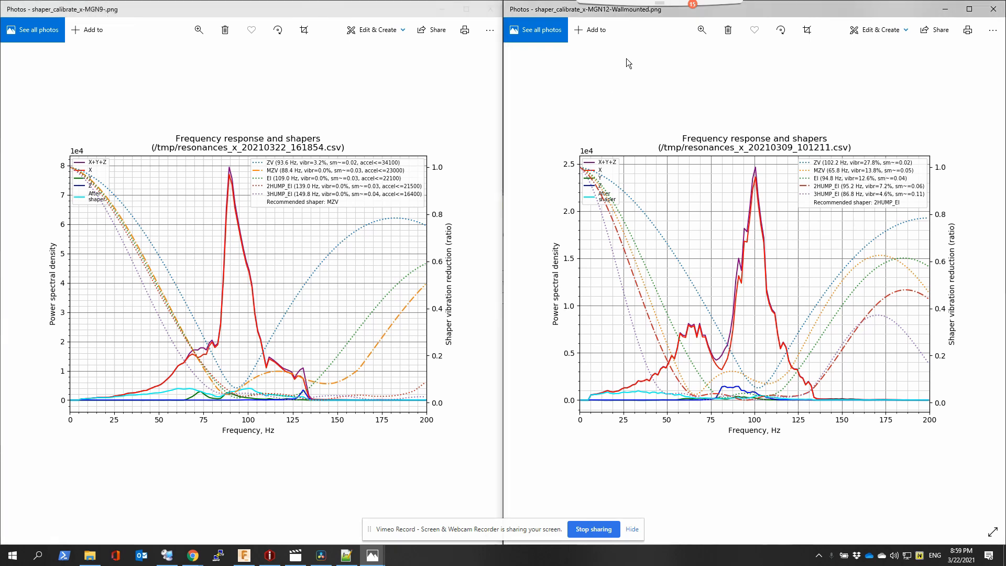
pyautogui.moveTo(620, 112)
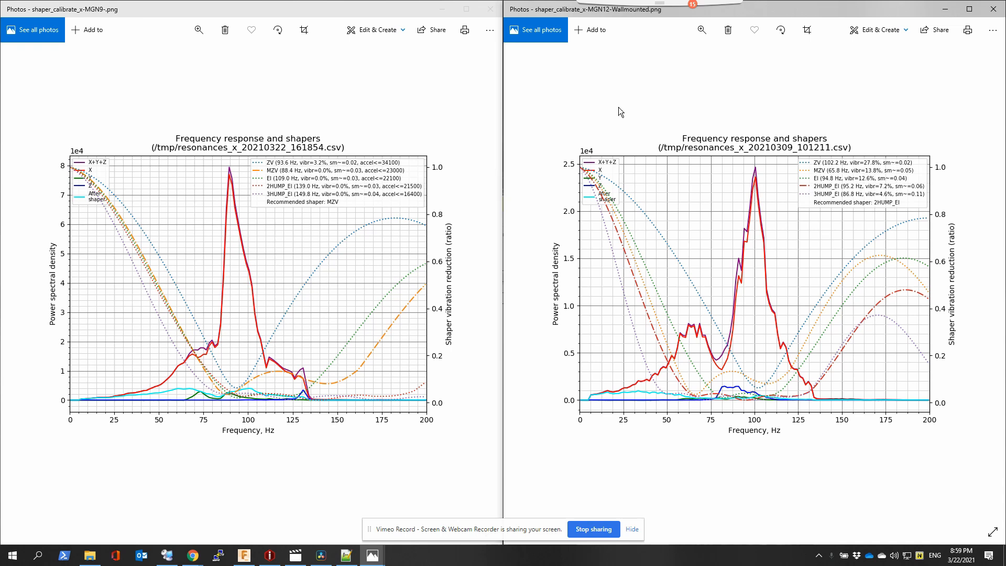
pyautogui.moveTo(335, 499)
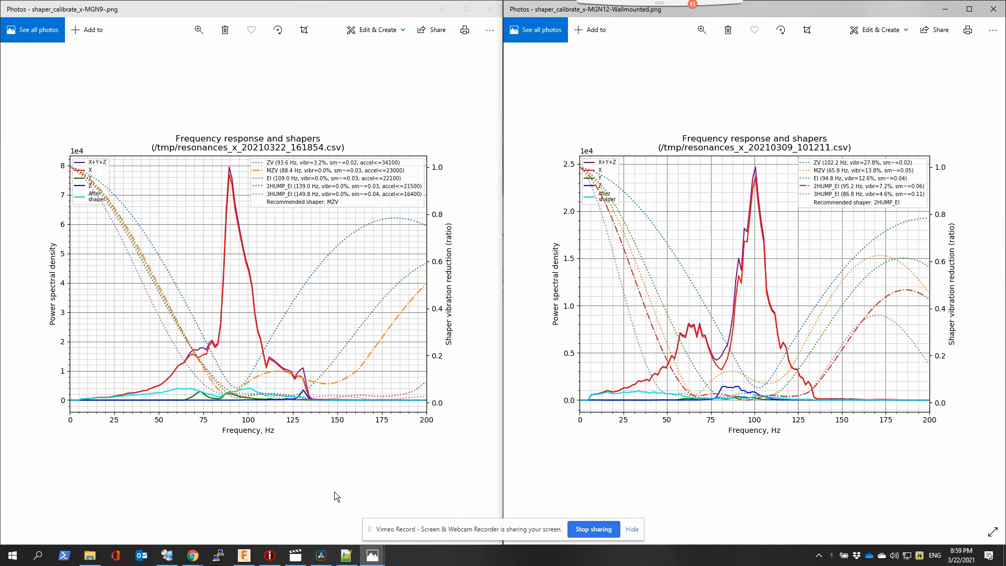
pyautogui.moveTo(241, 190)
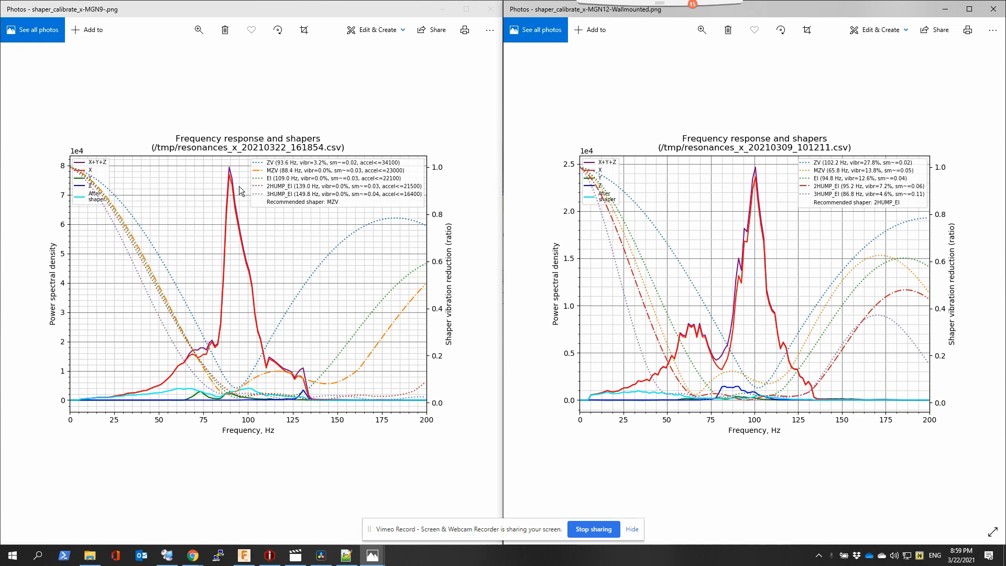
pyautogui.moveTo(583, 272)
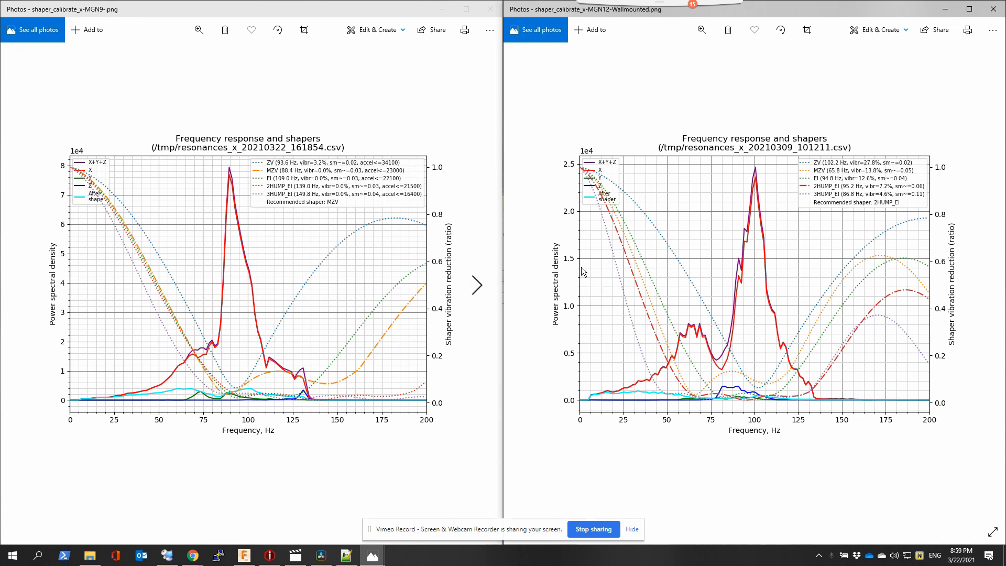
pyautogui.moveTo(330, 209)
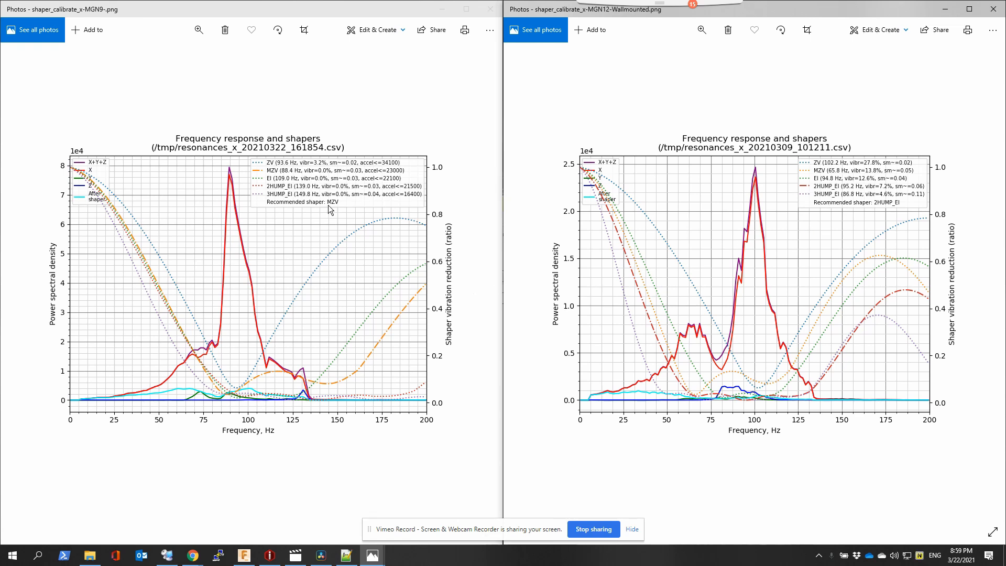
pyautogui.moveTo(344, 206)
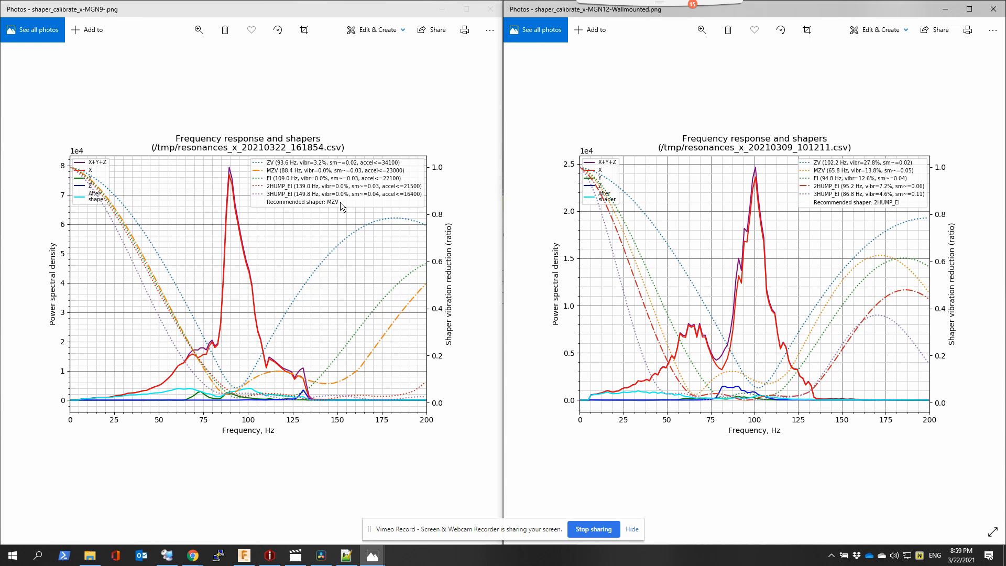
pyautogui.moveTo(904, 206)
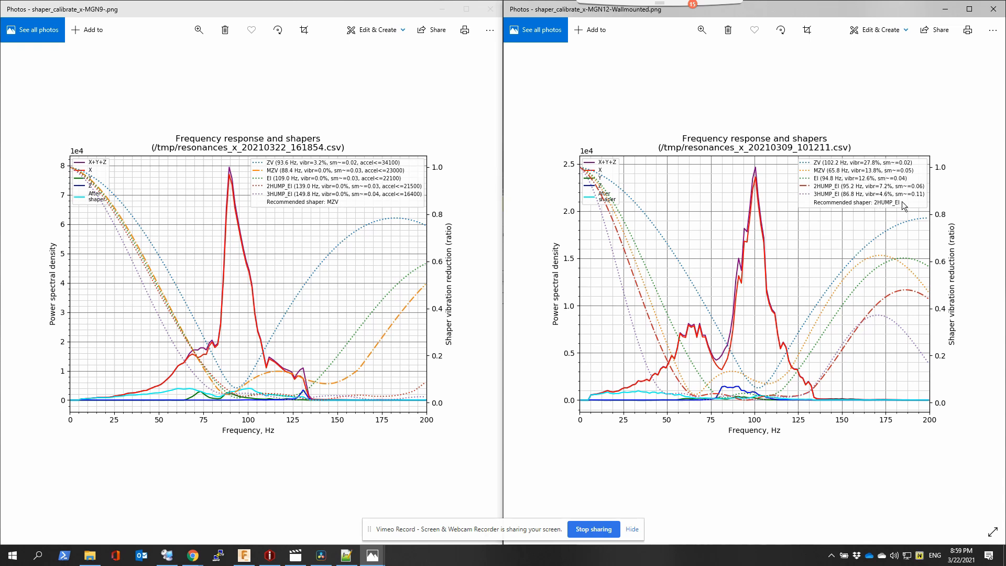
pyautogui.moveTo(782, 247)
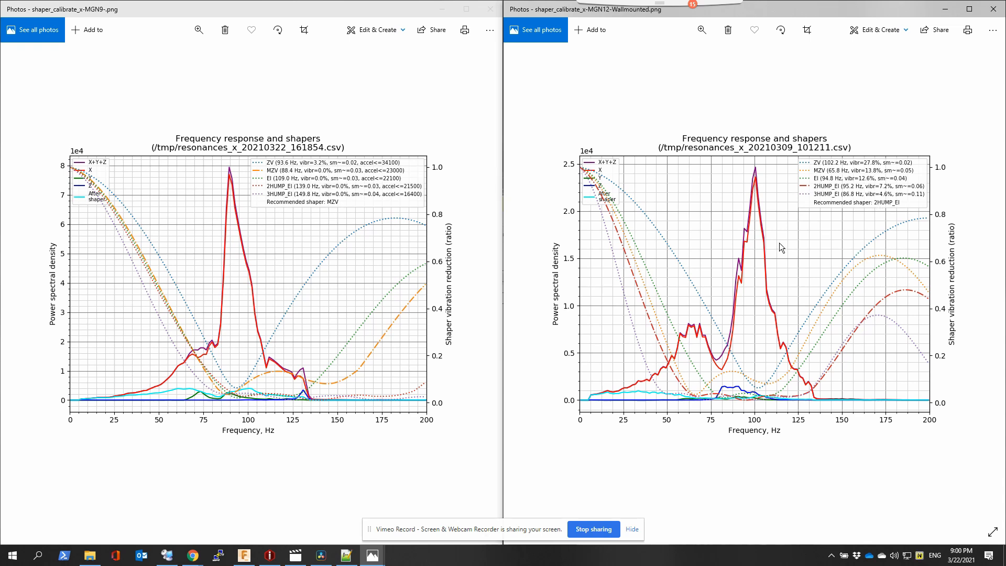
pyautogui.moveTo(756, 179)
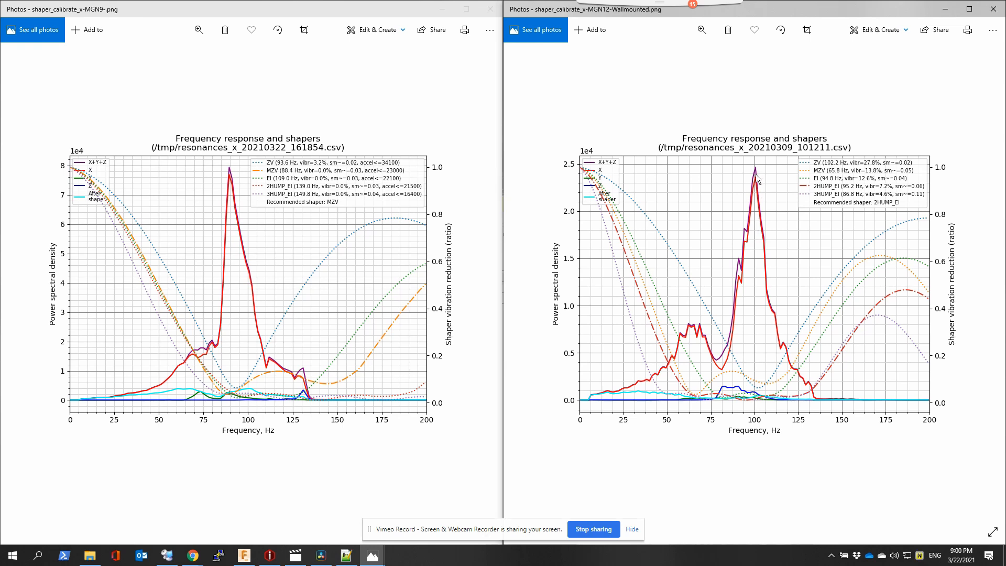
pyautogui.moveTo(235, 198)
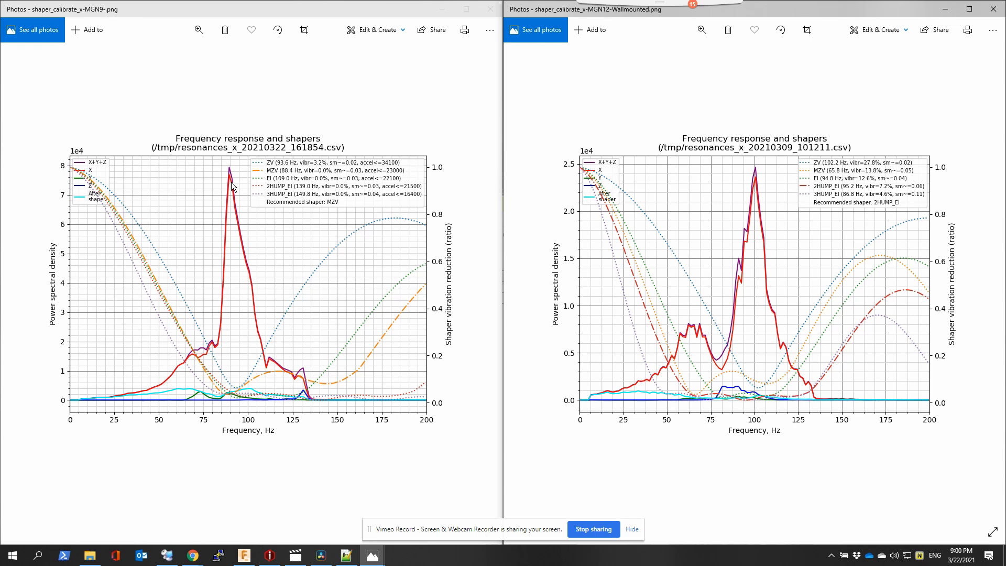
pyautogui.moveTo(104, 196)
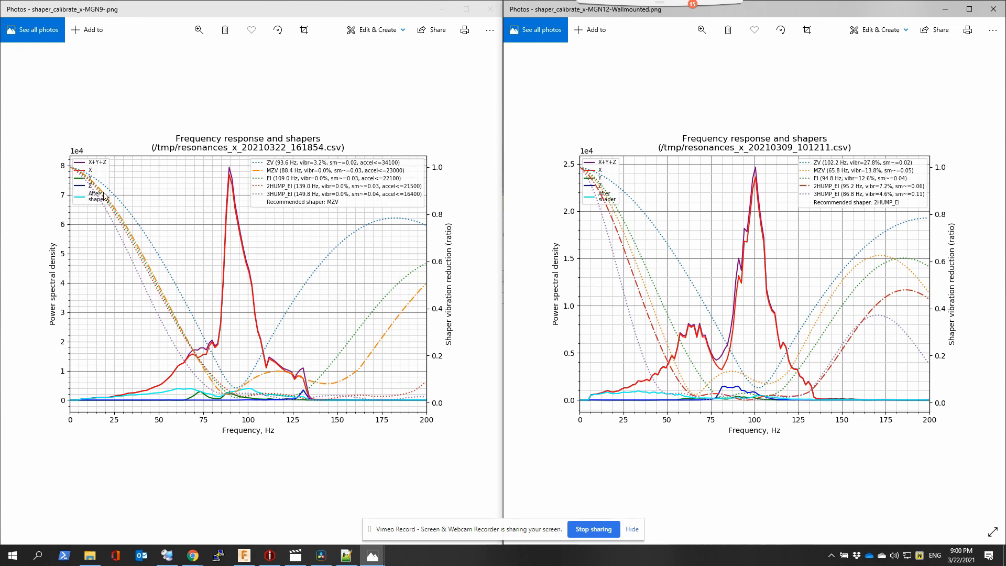
pyautogui.moveTo(245, 277)
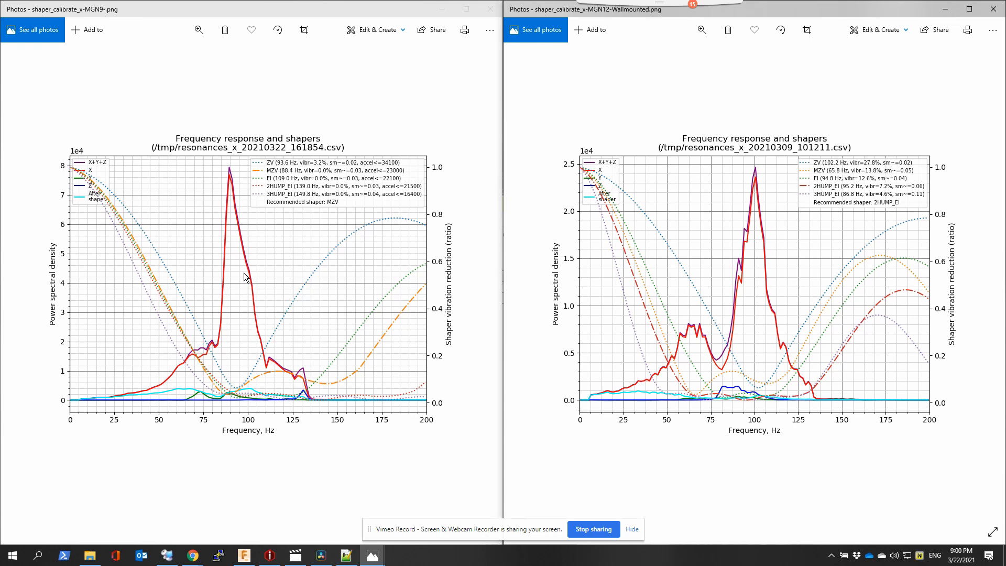
pyautogui.moveTo(756, 127)
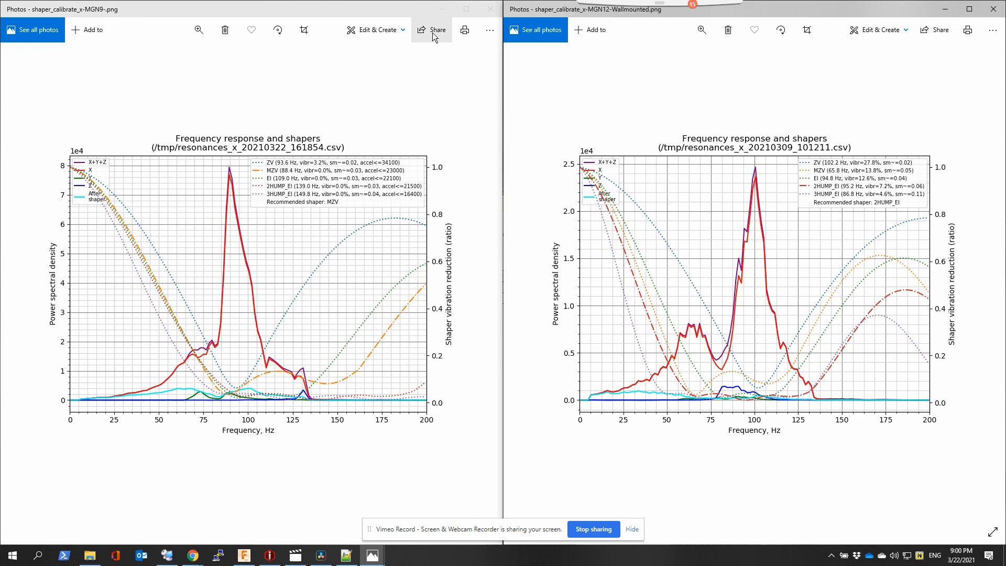
# Close both X-axis graphs and bring up the MGN12 Y-axis resonance graph from the shaper folder
pyautogui.click(481, 9)
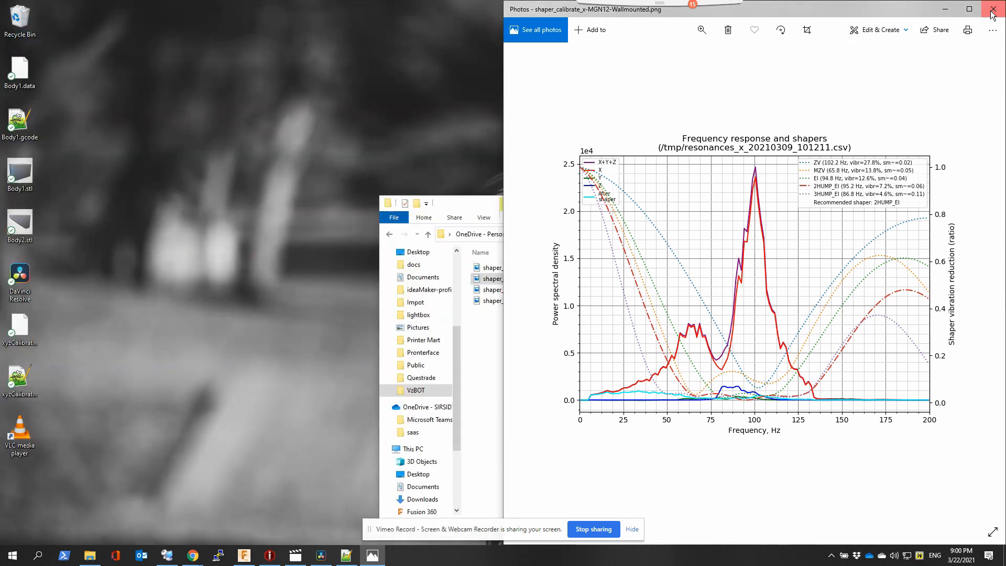
pyautogui.click(990, 10)
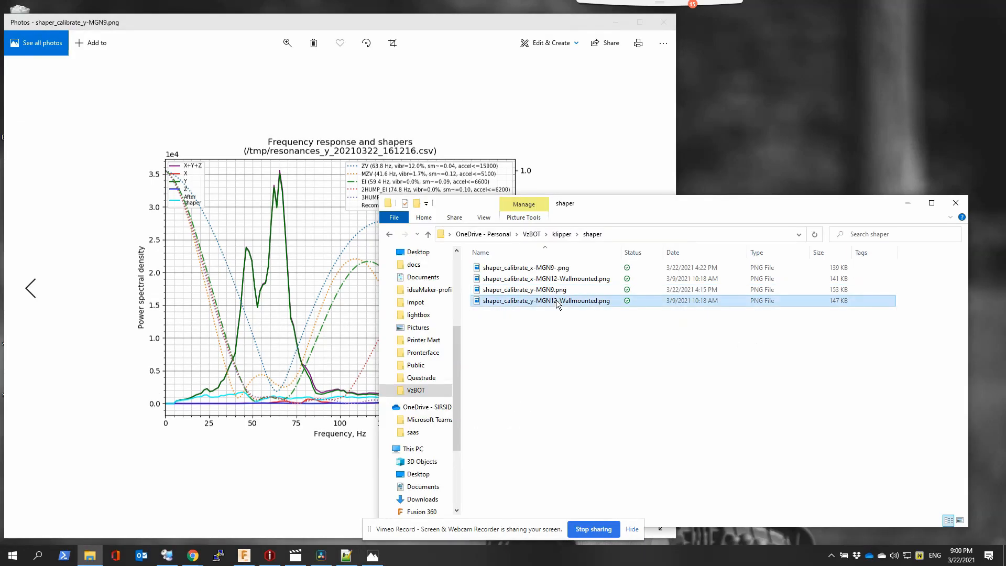
pyautogui.doubleClick(545, 300)
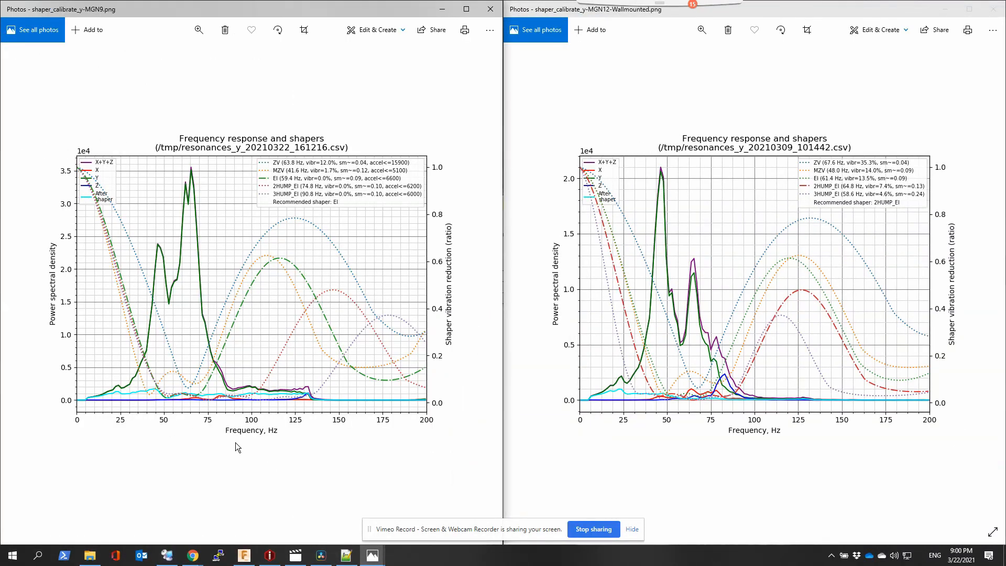
pyautogui.moveTo(666, 104)
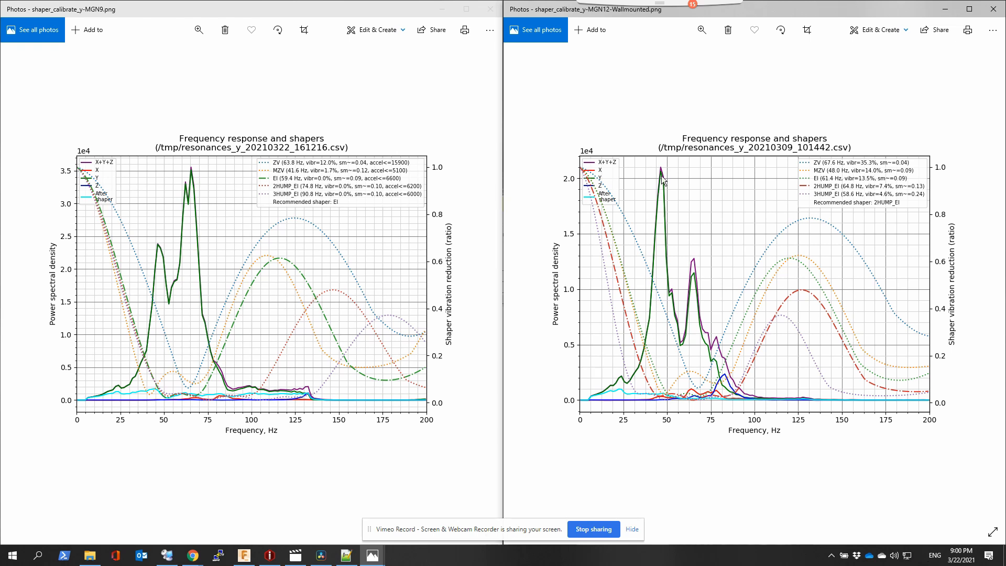
pyautogui.moveTo(200, 421)
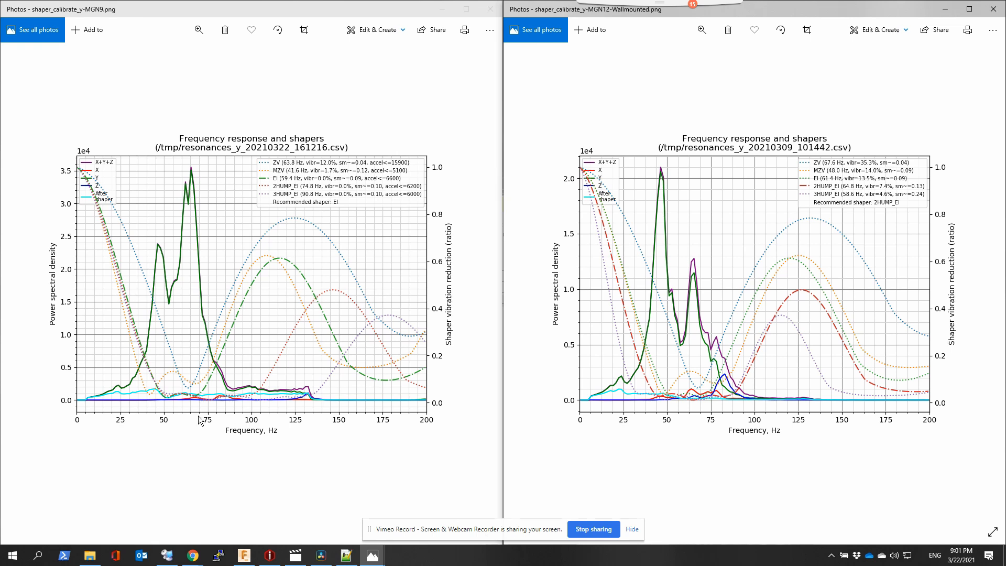
pyautogui.moveTo(181, 417)
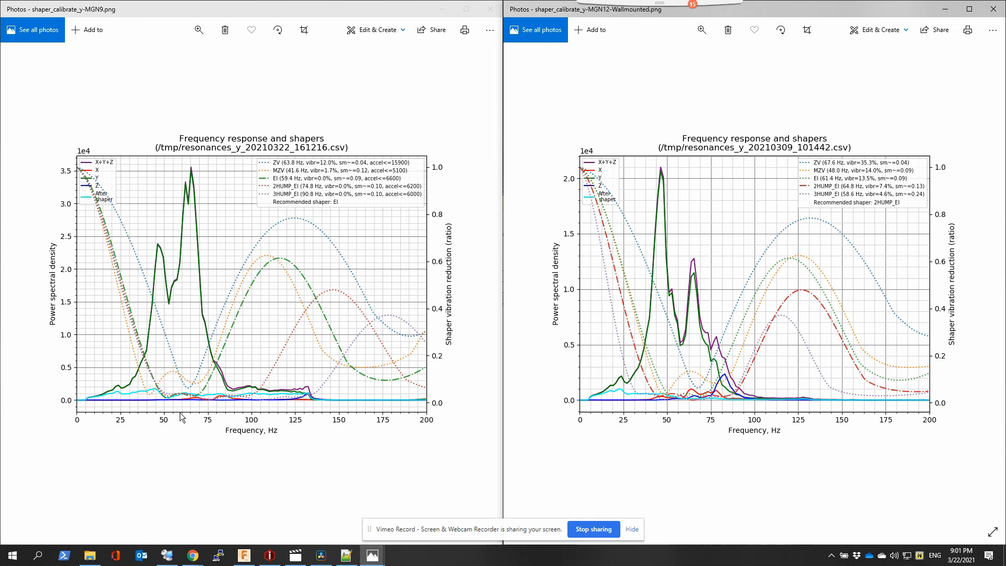
pyautogui.moveTo(193, 179)
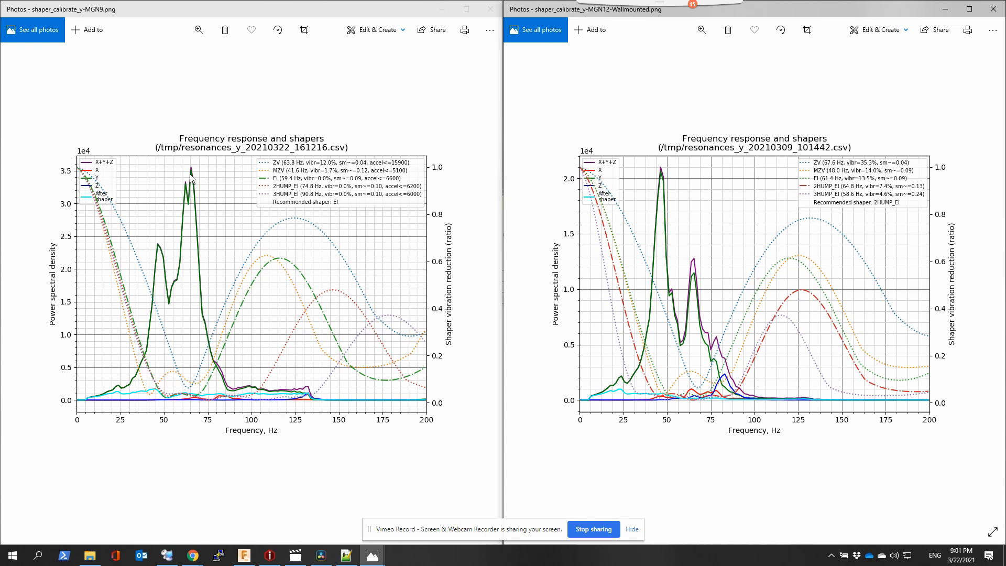
pyautogui.moveTo(179, 365)
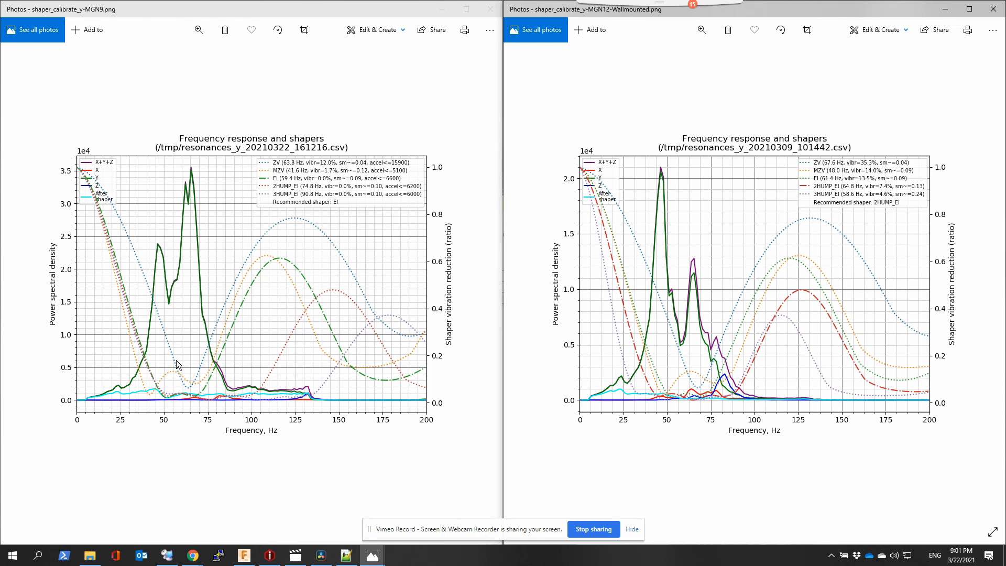
pyautogui.moveTo(224, 347)
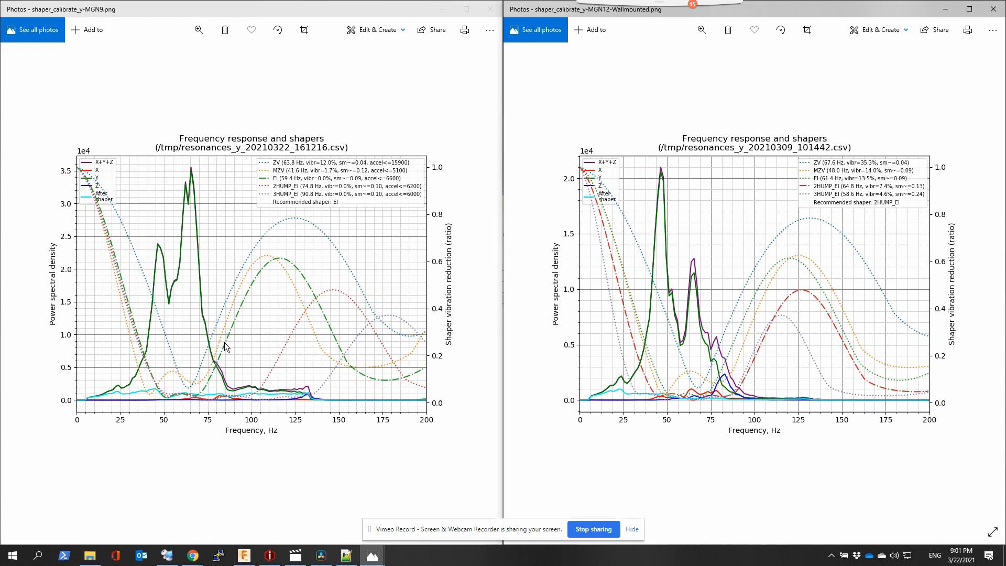
pyautogui.moveTo(863, 239)
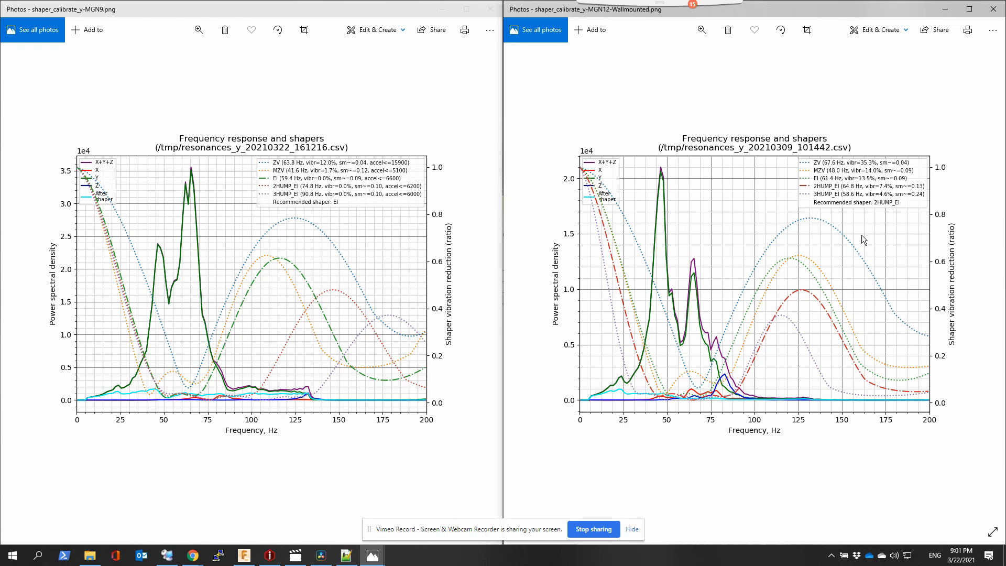
pyautogui.moveTo(892, 213)
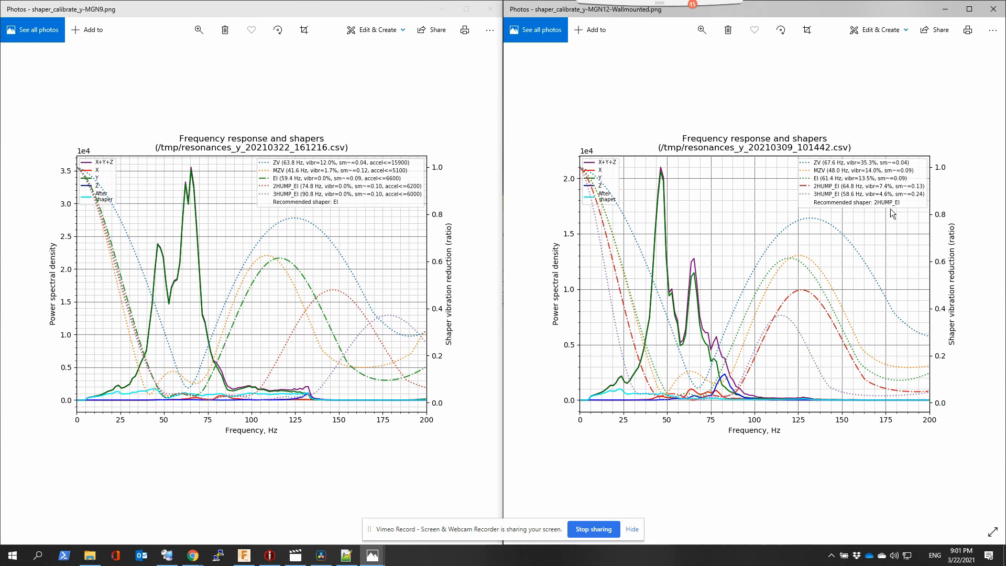
pyautogui.moveTo(331, 210)
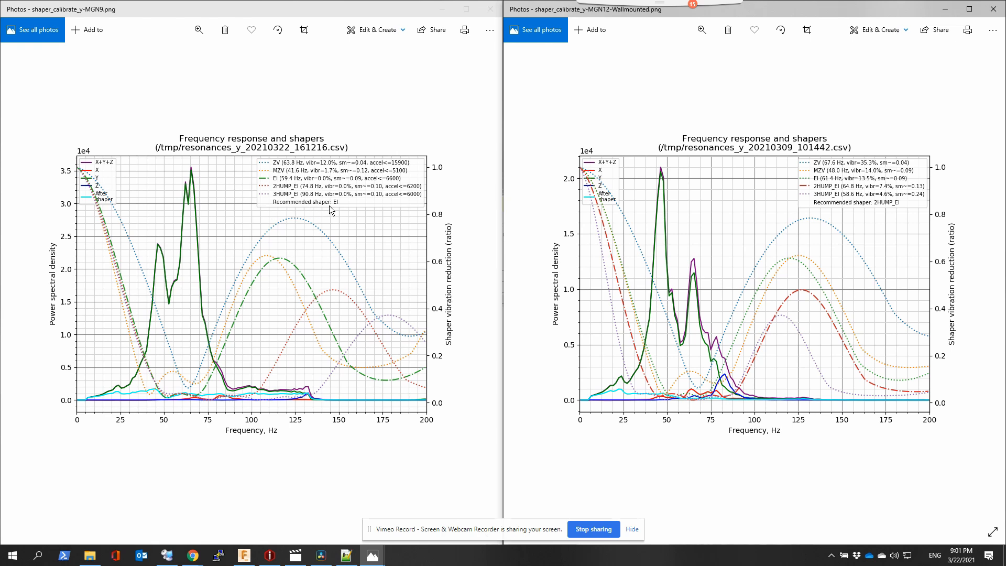
pyautogui.moveTo(293, 162)
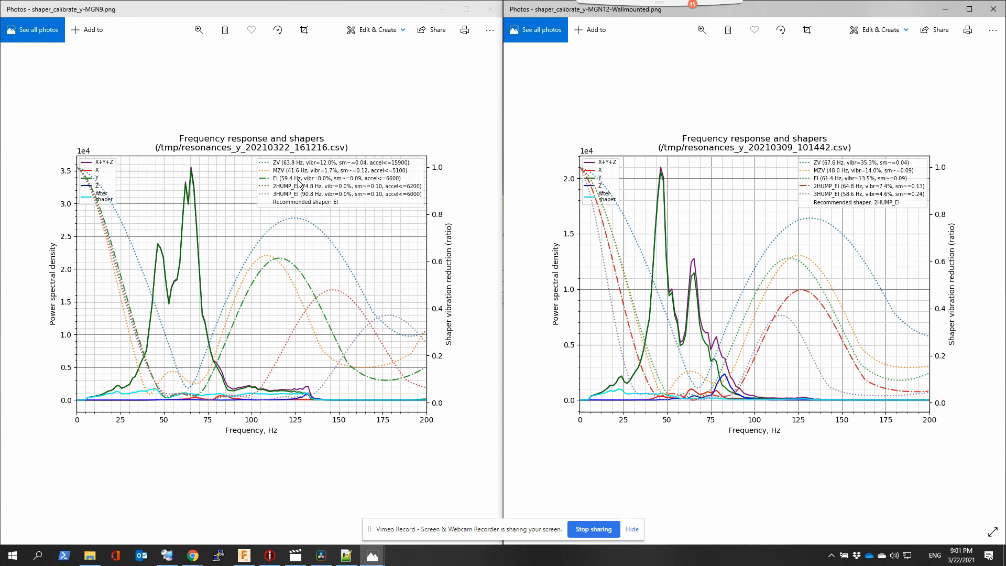
pyautogui.moveTo(312, 205)
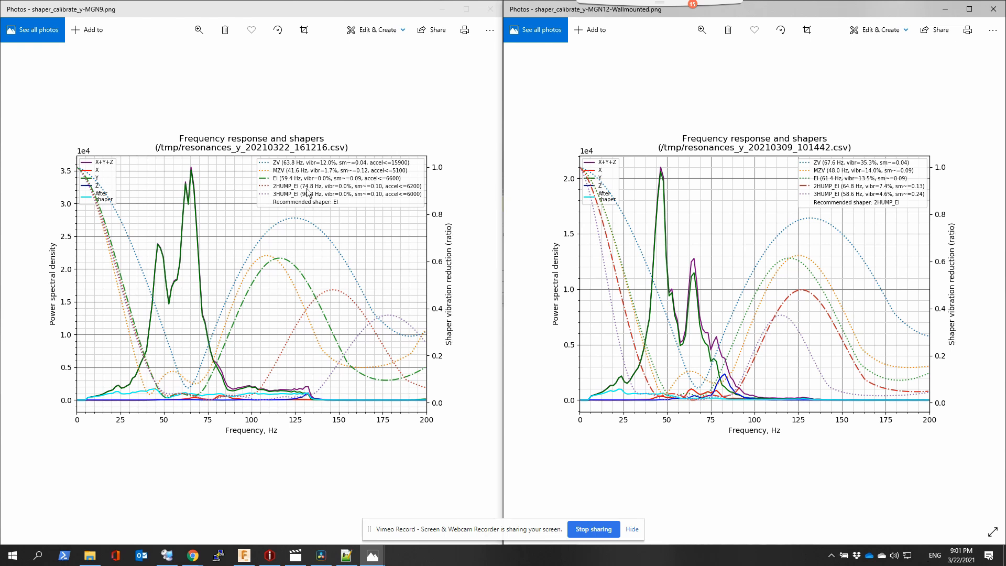
pyautogui.moveTo(307, 222)
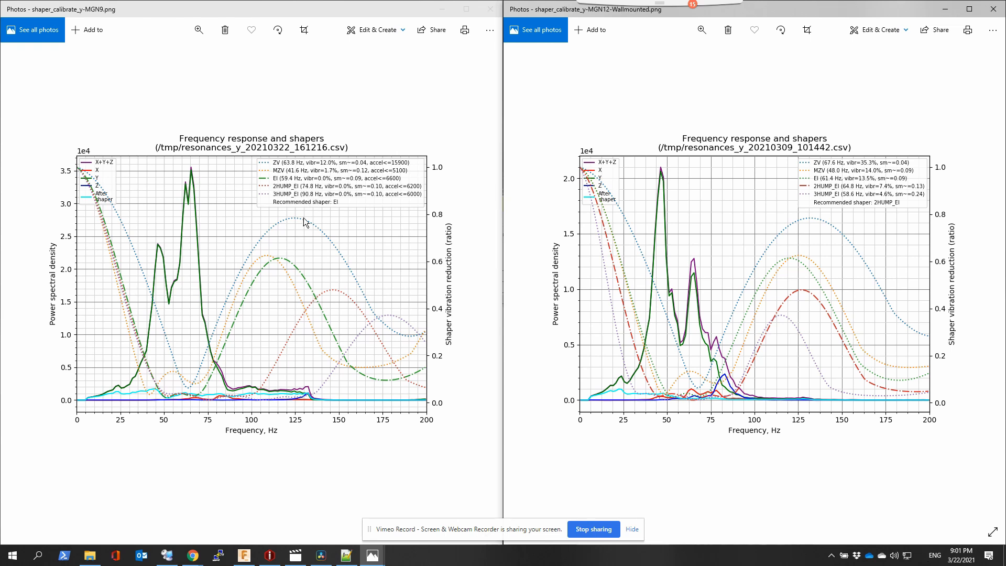
pyautogui.moveTo(285, 210)
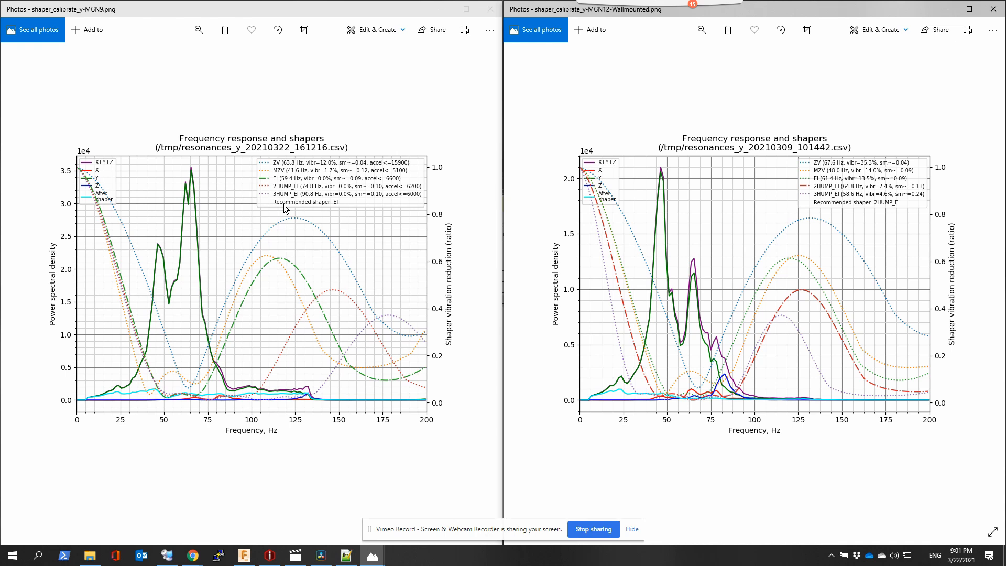
pyautogui.moveTo(238, 270)
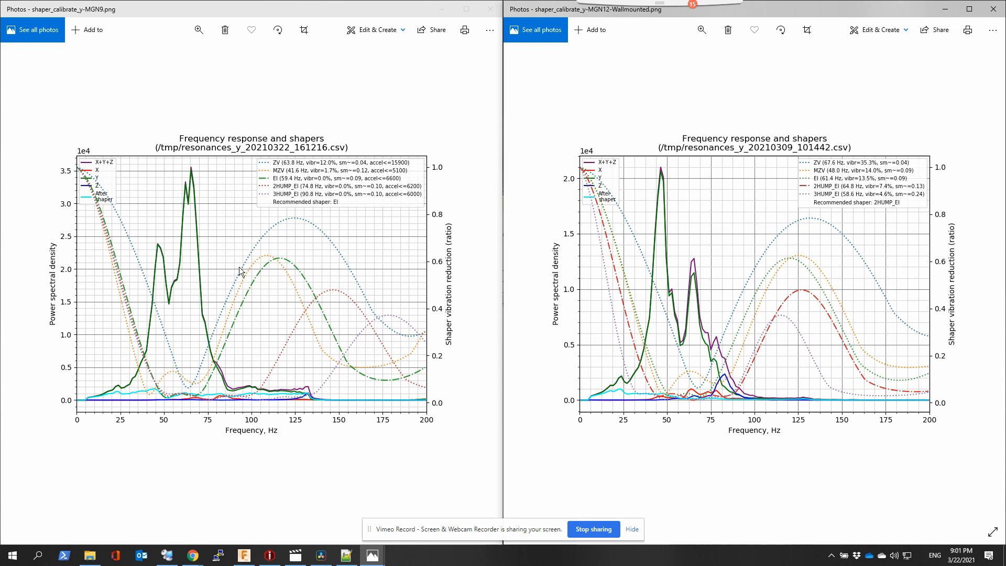
pyautogui.moveTo(269, 267)
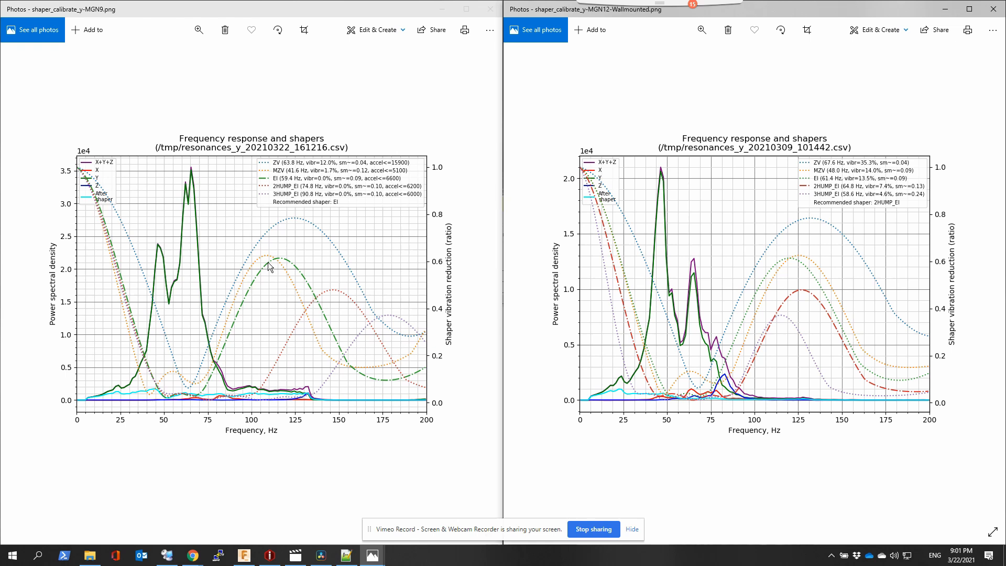
pyautogui.moveTo(350, 208)
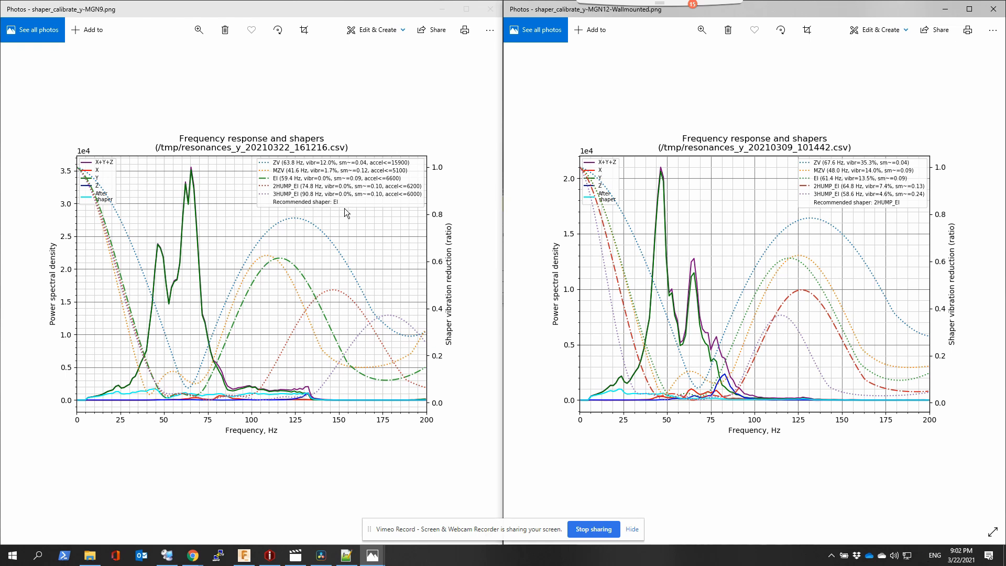
pyautogui.moveTo(338, 211)
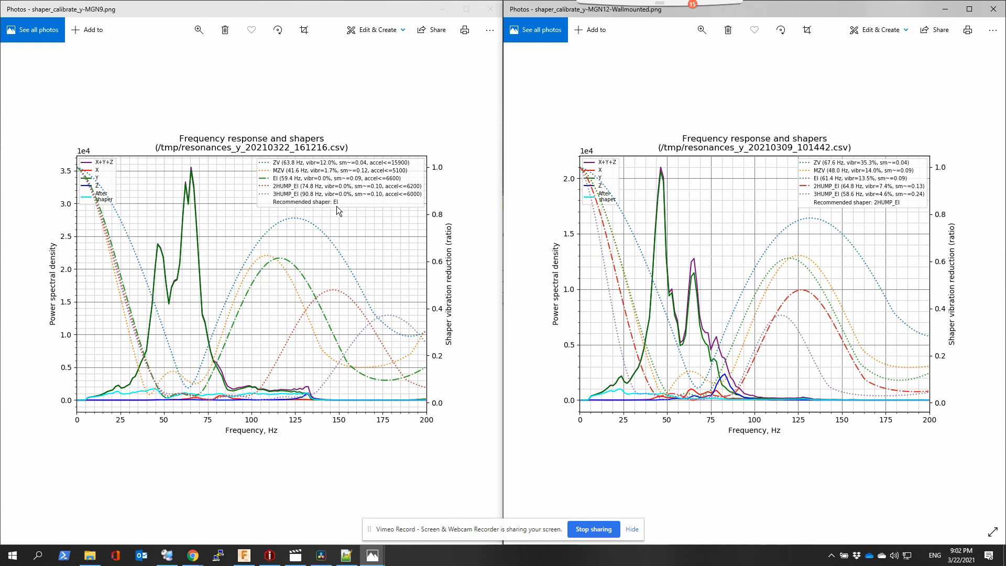
pyautogui.moveTo(291, 206)
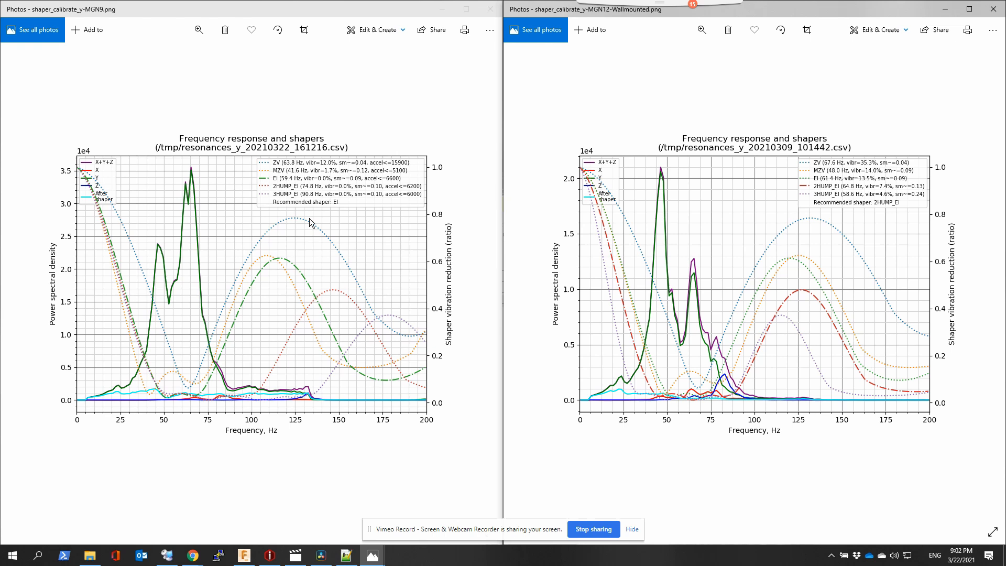
pyautogui.moveTo(287, 193)
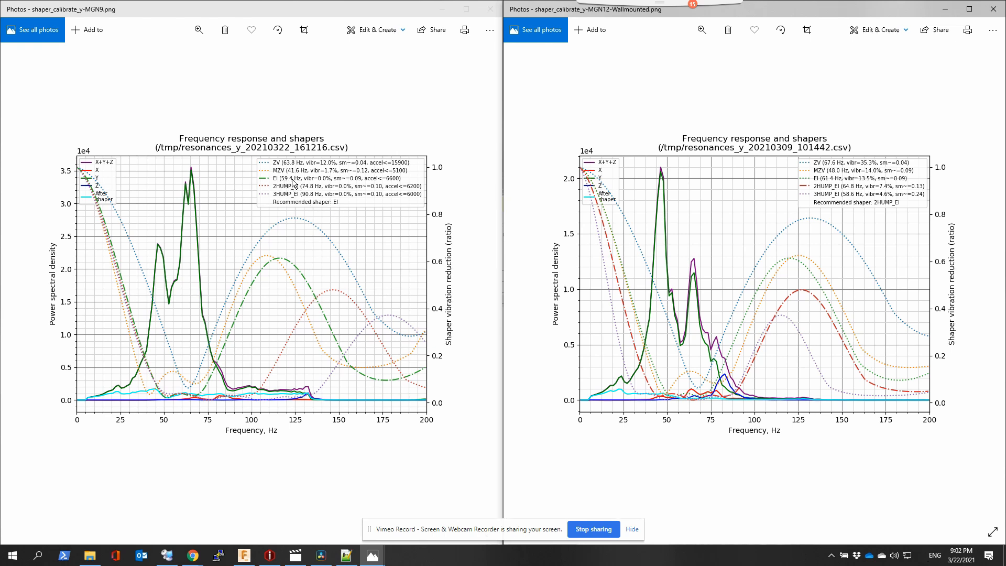
pyautogui.click(344, 555)
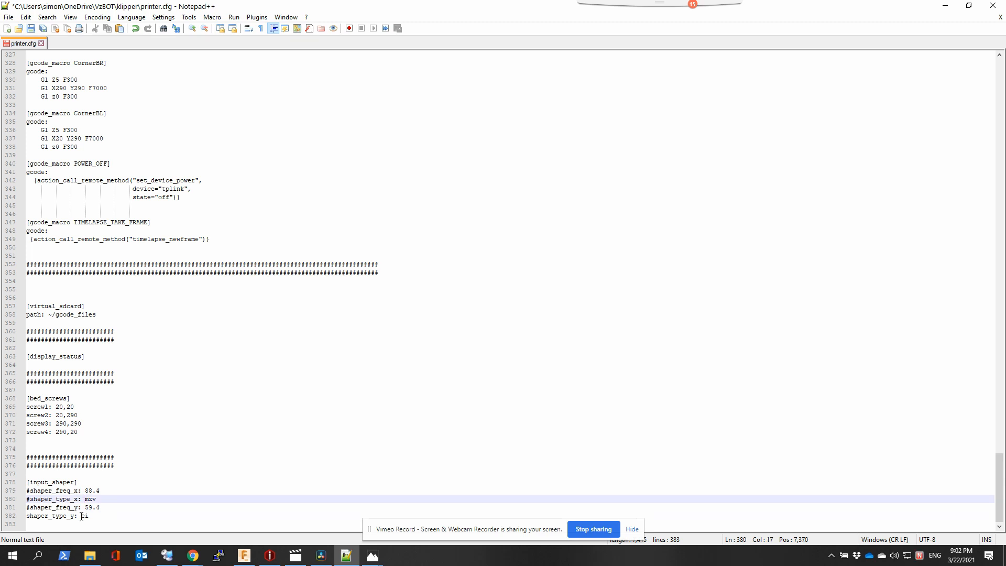
# Select the input_shaper Y frequency 59.4 in printer.cfg, then bring up the MGN9 X-axis resonance graph
pyautogui.doubleClick(84, 515)
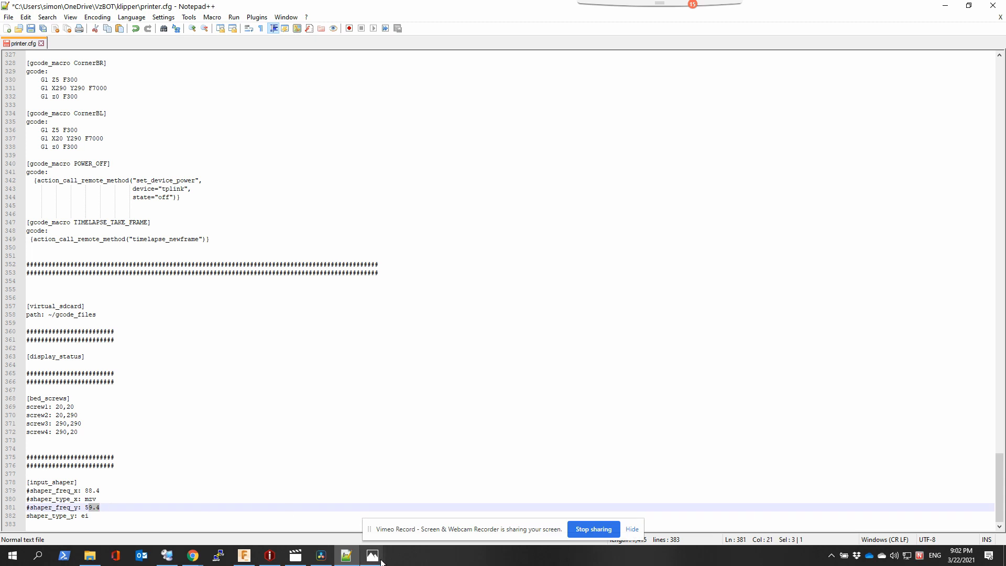
pyautogui.click(371, 555)
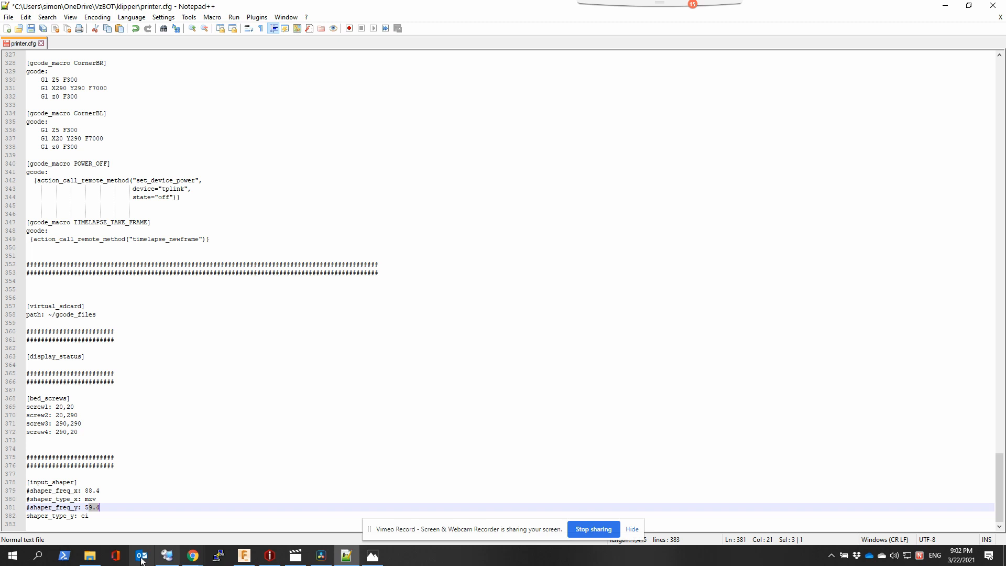
pyautogui.click(90, 555)
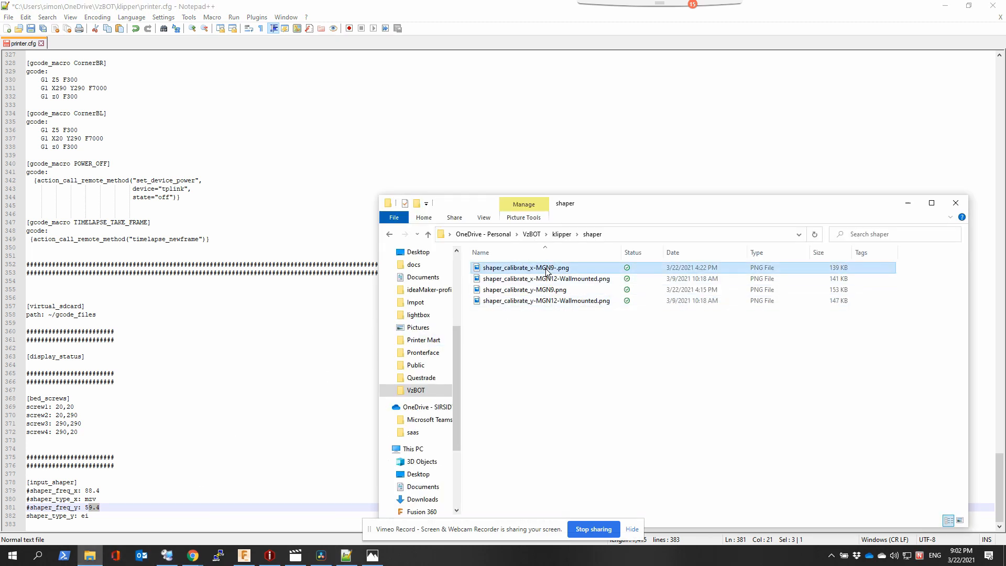
pyautogui.doubleClick(524, 267)
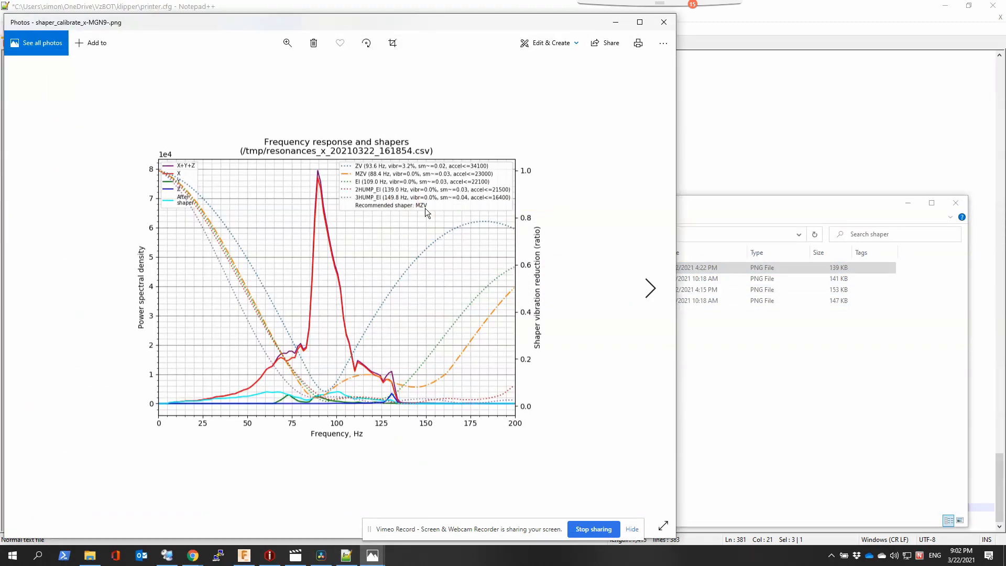